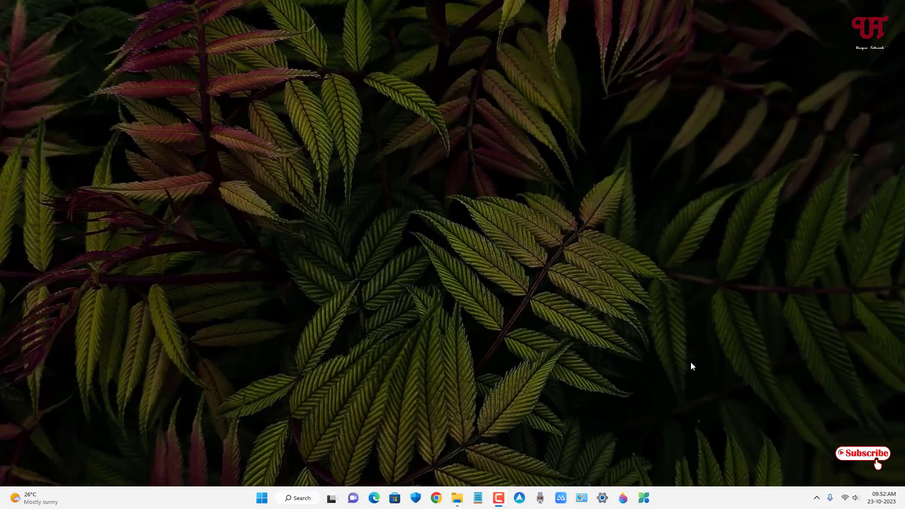
{"action": "mouse_move", "coordinate": [667, 351]}
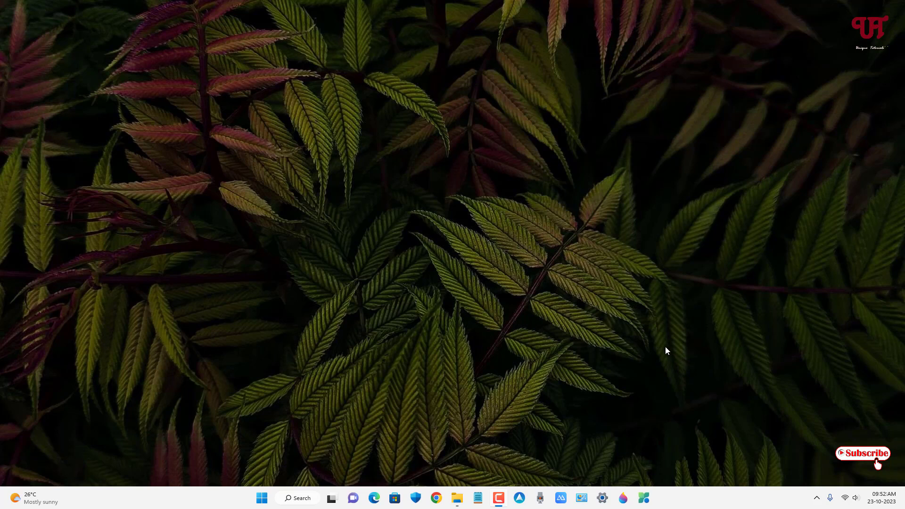
{"action": "mouse_move", "coordinate": [449, 355]}
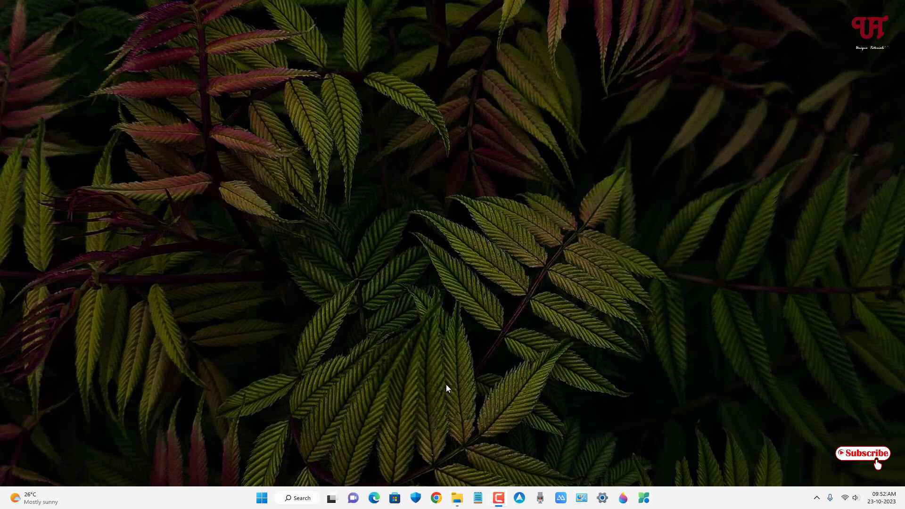
{"action": "mouse_move", "coordinate": [452, 386]}
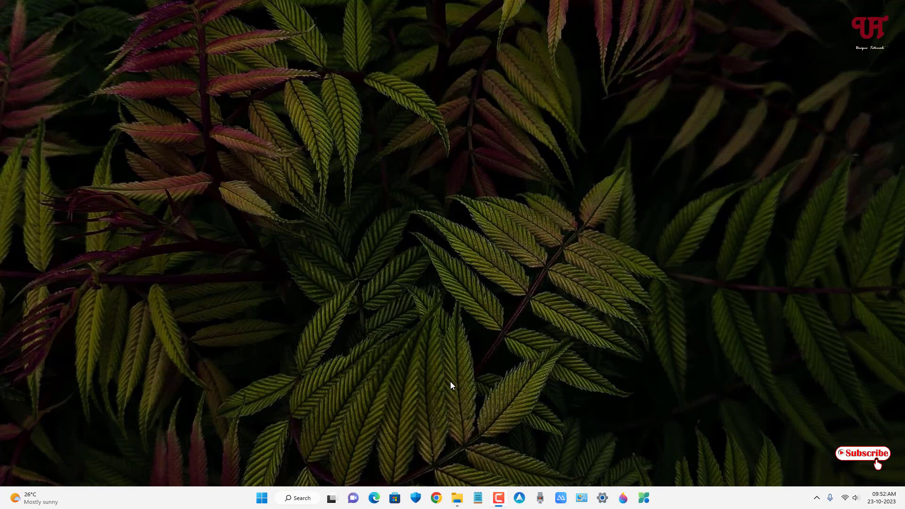
{"action": "mouse_move", "coordinate": [508, 324]}
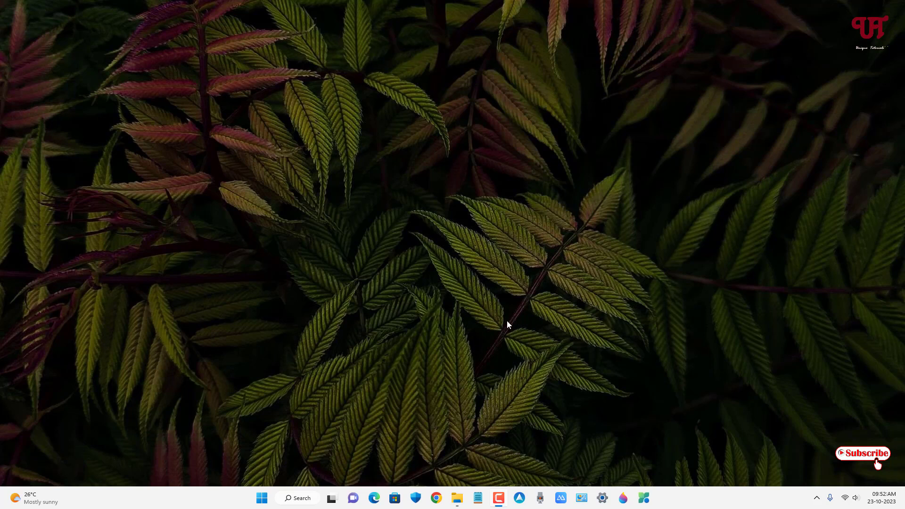
{"action": "mouse_move", "coordinate": [602, 498]}
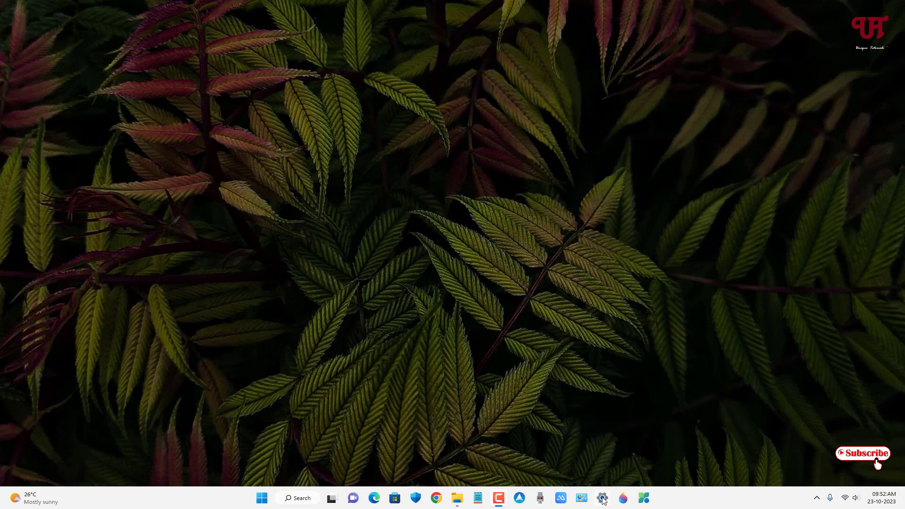
Open Windows Settings and go to the Privacy & security page.
{"action": "left_click", "coordinate": [602, 498]}
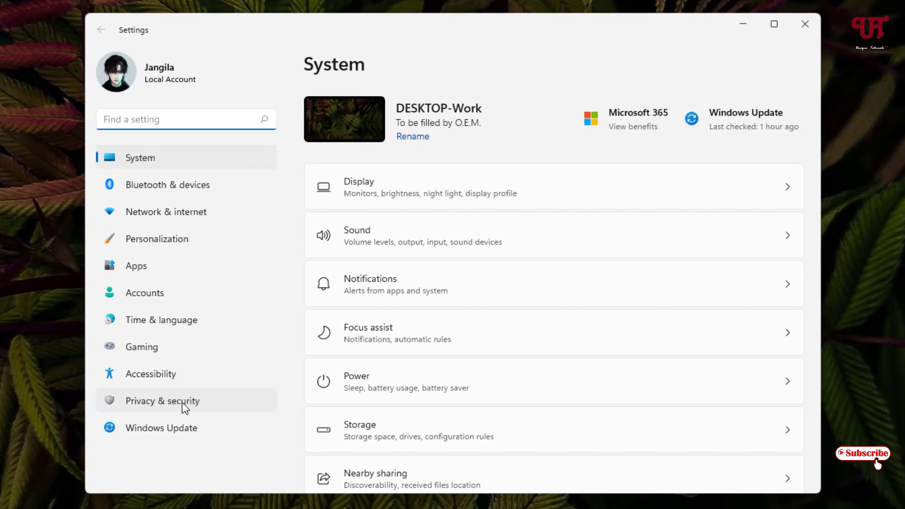
{"action": "left_click", "coordinate": [162, 400]}
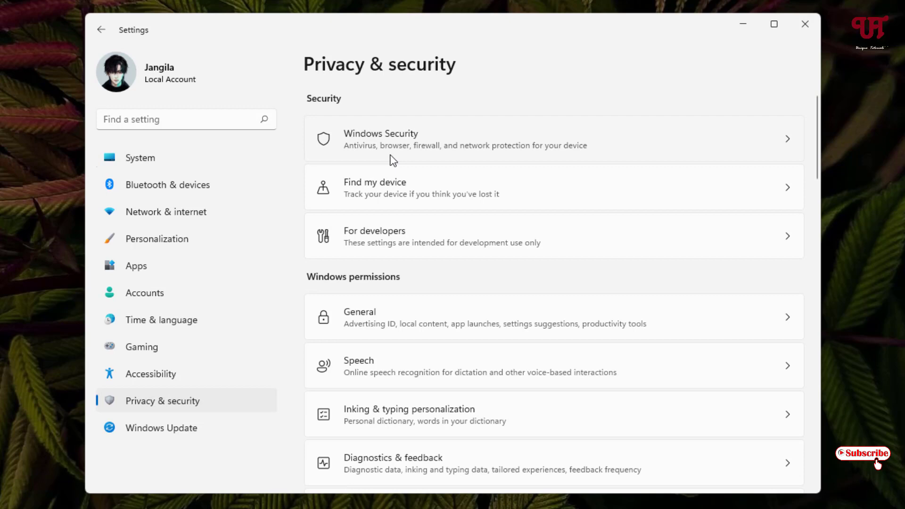
{"action": "mouse_move", "coordinate": [397, 149]}
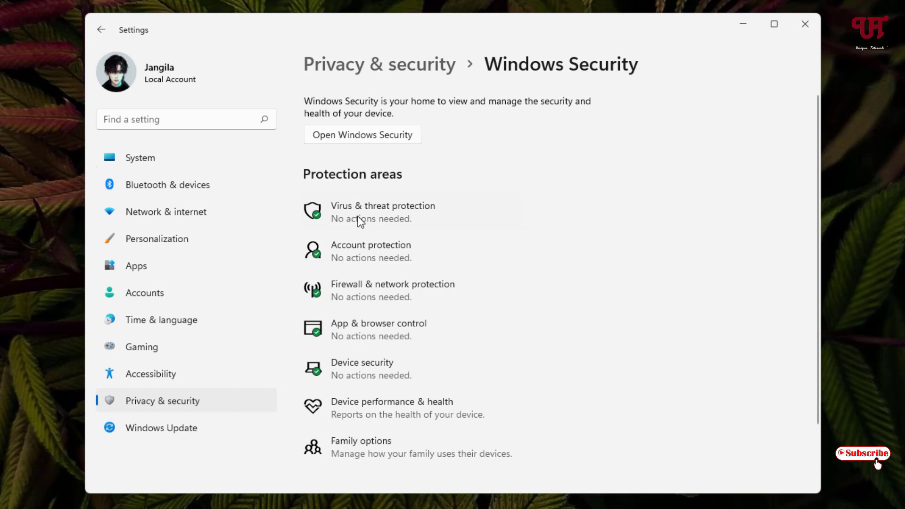
Review Virus & threat protection status and last scan, then close Windows Security and Settings.
{"action": "left_click", "coordinate": [383, 212]}
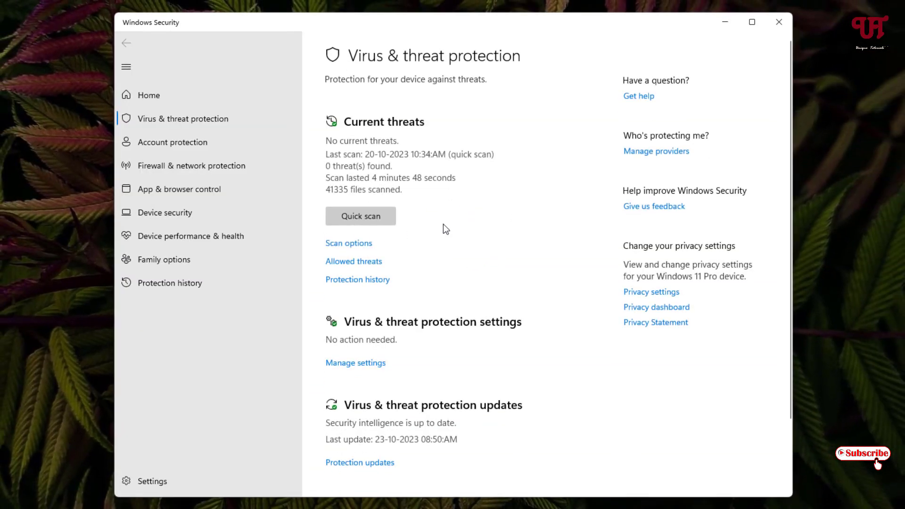
{"action": "mouse_move", "coordinate": [458, 231]}
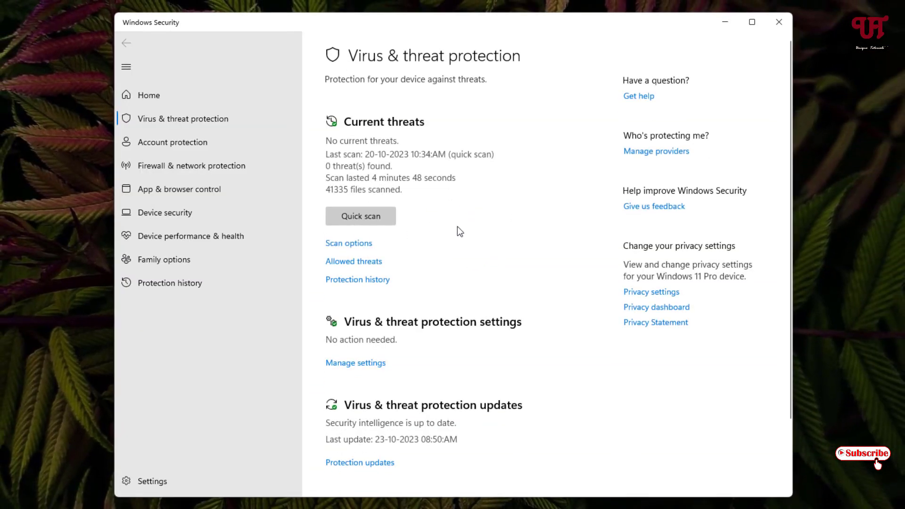
{"action": "scroll", "scroll_direction": "down", "scroll_amount": 3}
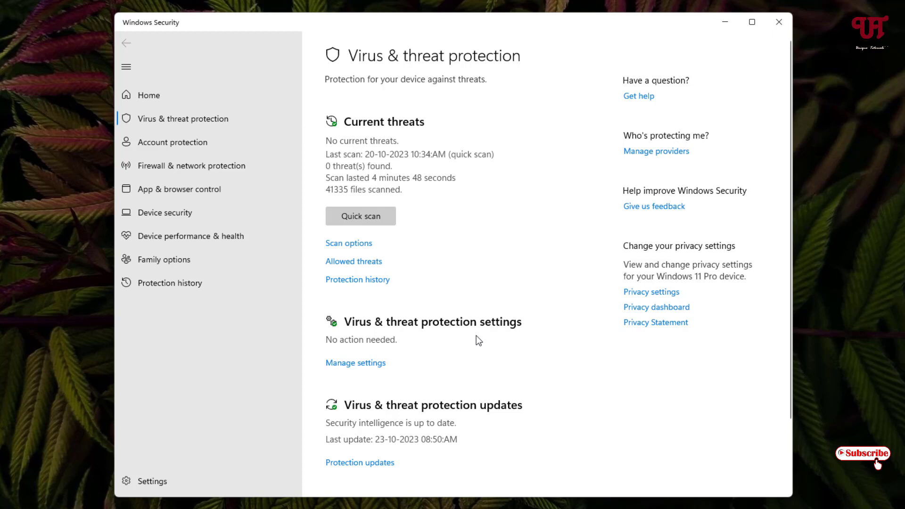
{"action": "mouse_move", "coordinate": [480, 339]}
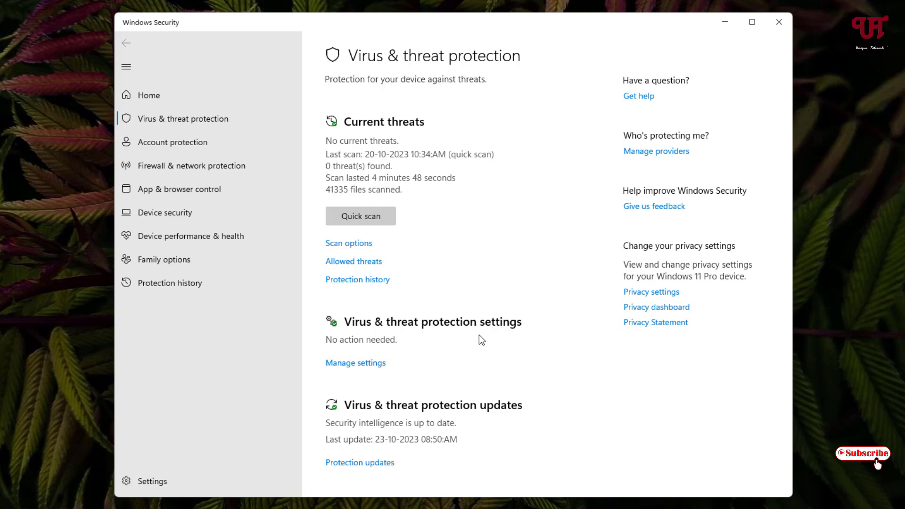
{"action": "mouse_move", "coordinate": [745, 92]}
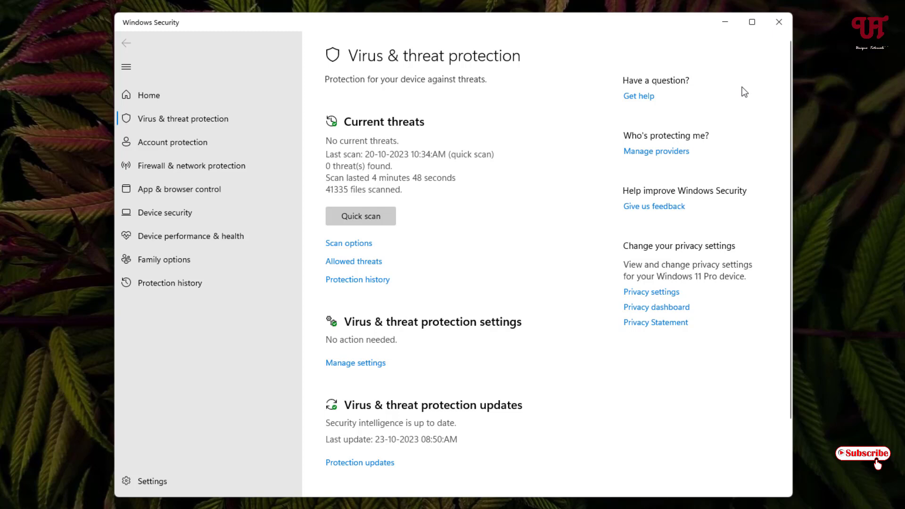
{"action": "mouse_move", "coordinate": [779, 22]}
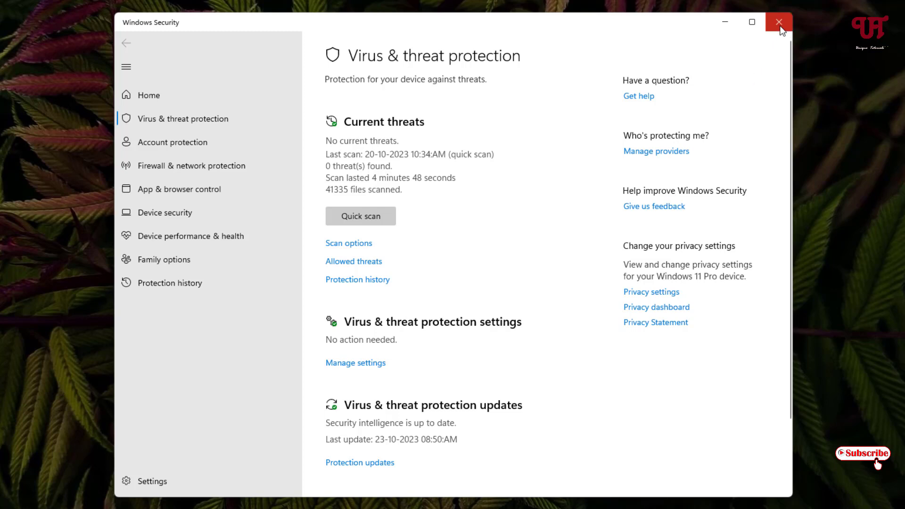
{"action": "left_click", "coordinate": [779, 22]}
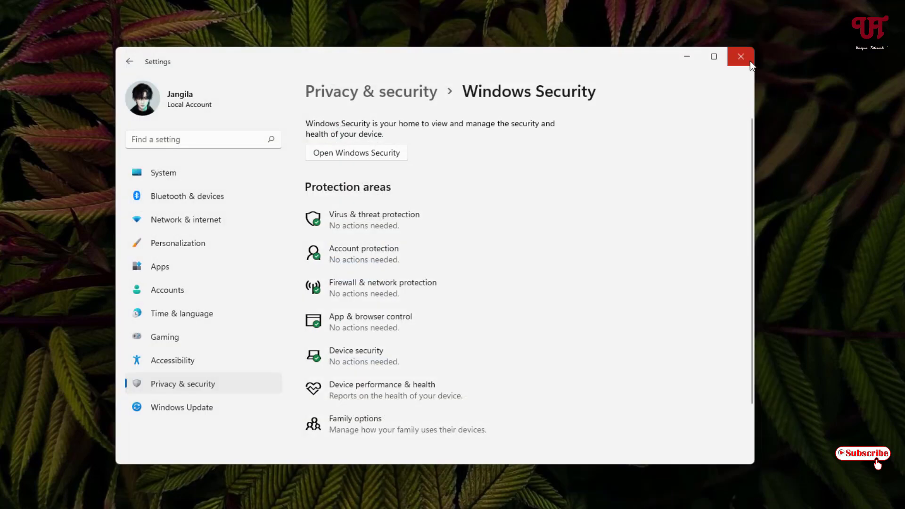
{"action": "left_click", "coordinate": [742, 56]}
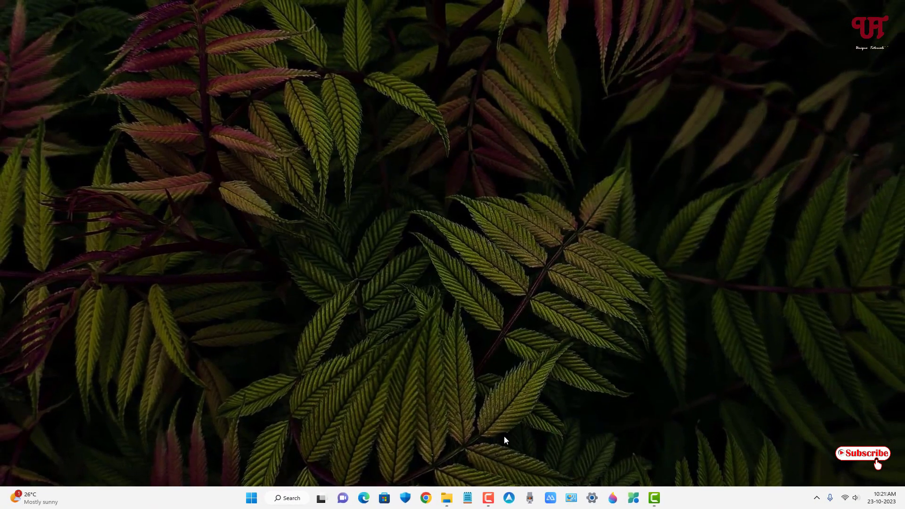
Run avast_free_antivirus_setup_offline from the Downloads folder to install Avast Free Antivirus.
{"action": "left_click", "coordinate": [446, 498]}
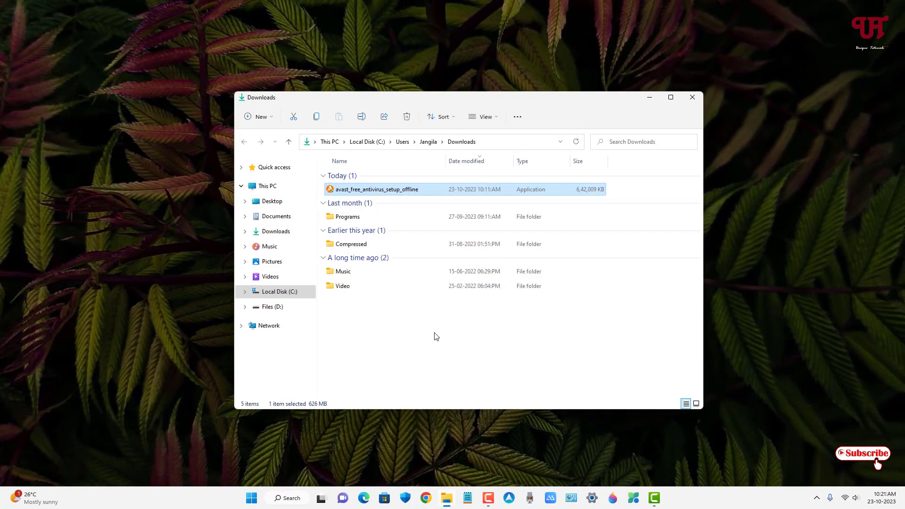
{"action": "mouse_move", "coordinate": [383, 195]}
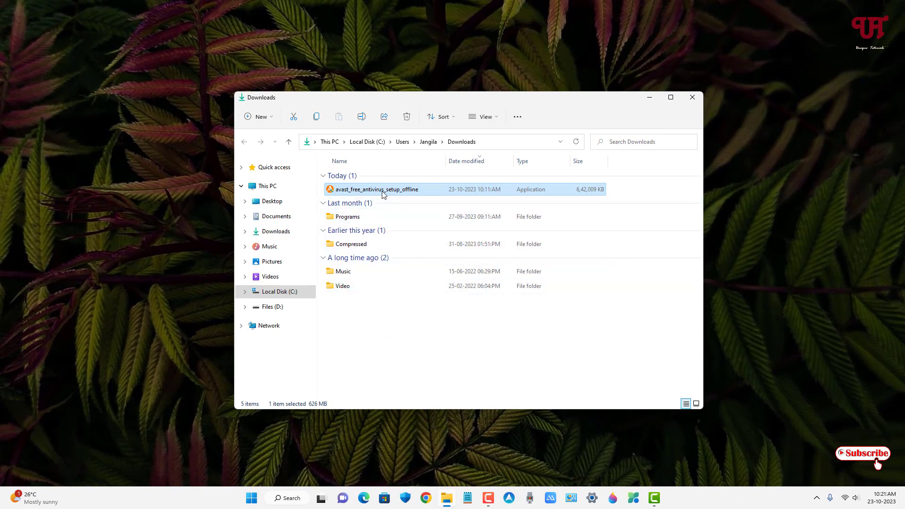
{"action": "mouse_move", "coordinate": [376, 190]}
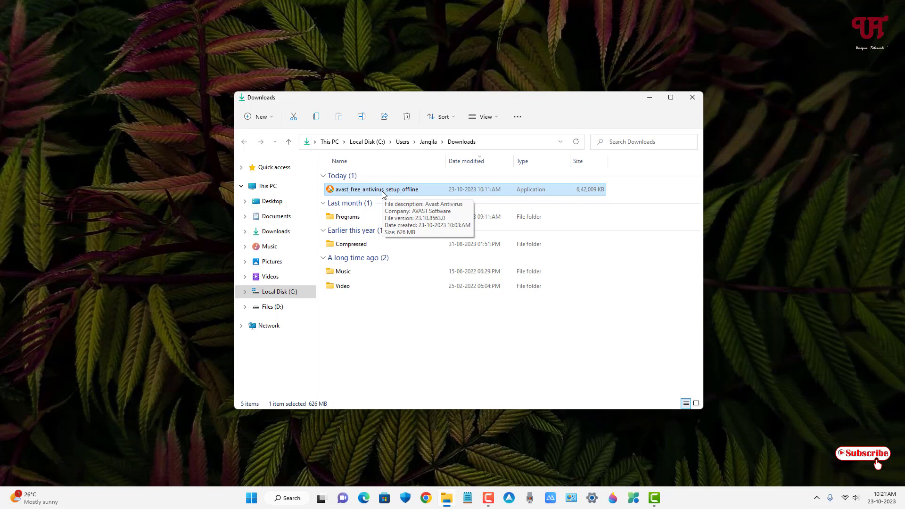
{"action": "double_click", "coordinate": [376, 188]}
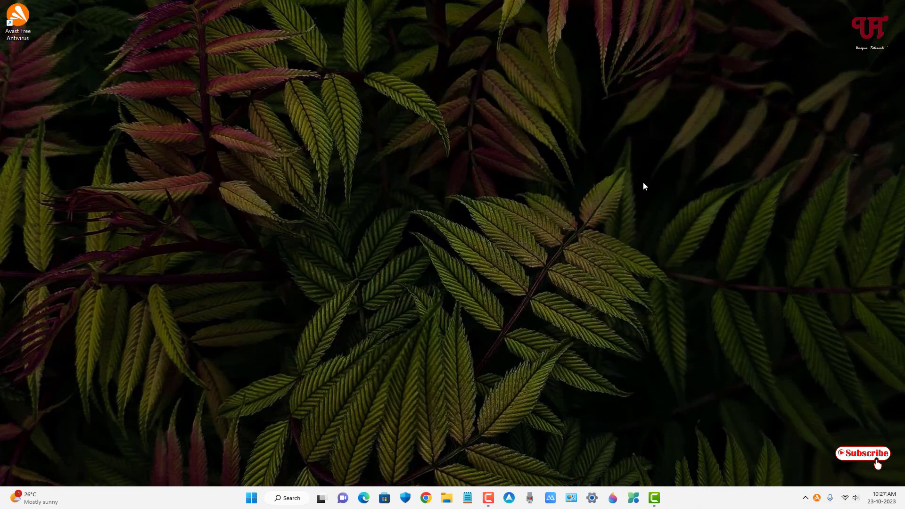
{"action": "mouse_move", "coordinate": [622, 221]}
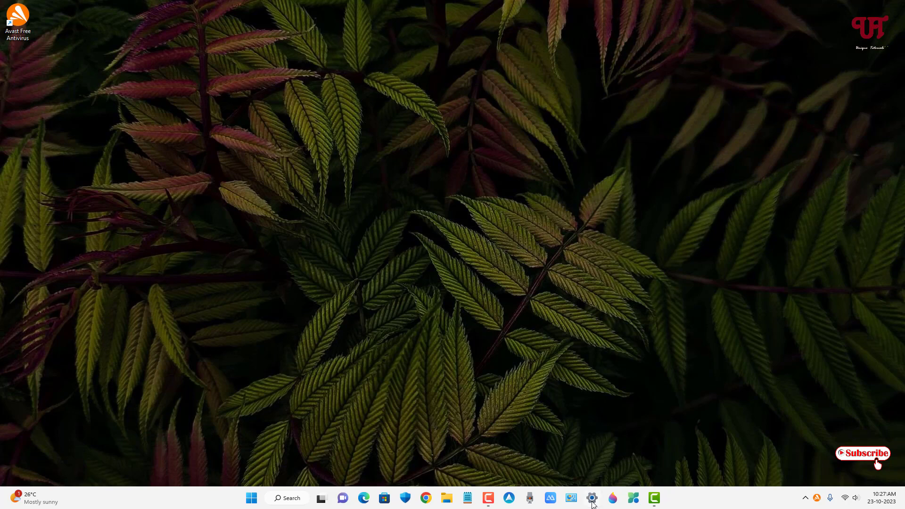
Reopen Settings and go to Privacy & security, then Virus & threat protection.
{"action": "left_click", "coordinate": [591, 498]}
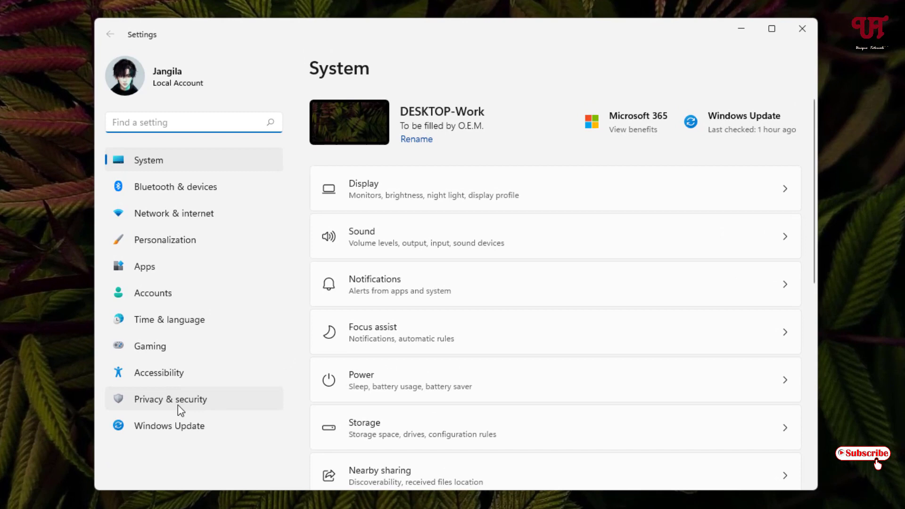
{"action": "left_click", "coordinate": [169, 399]}
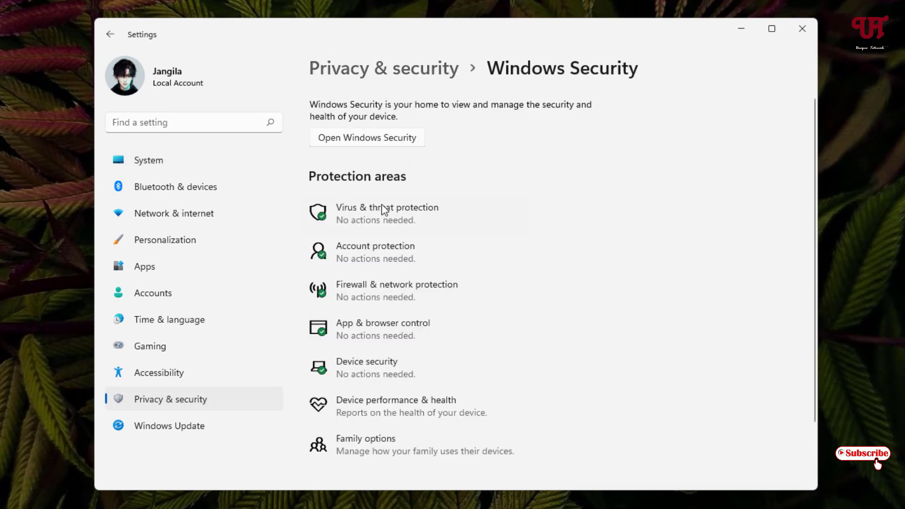
{"action": "left_click", "coordinate": [367, 137]}
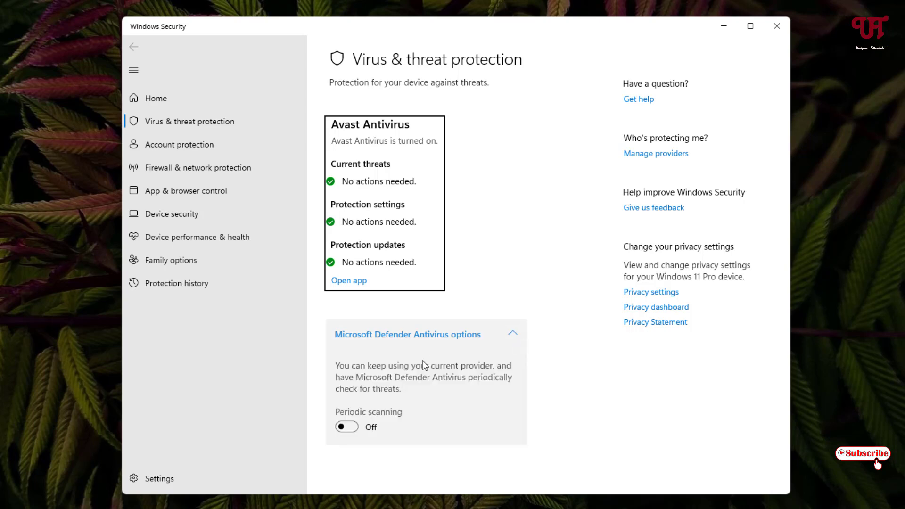
{"action": "mouse_move", "coordinate": [406, 417]}
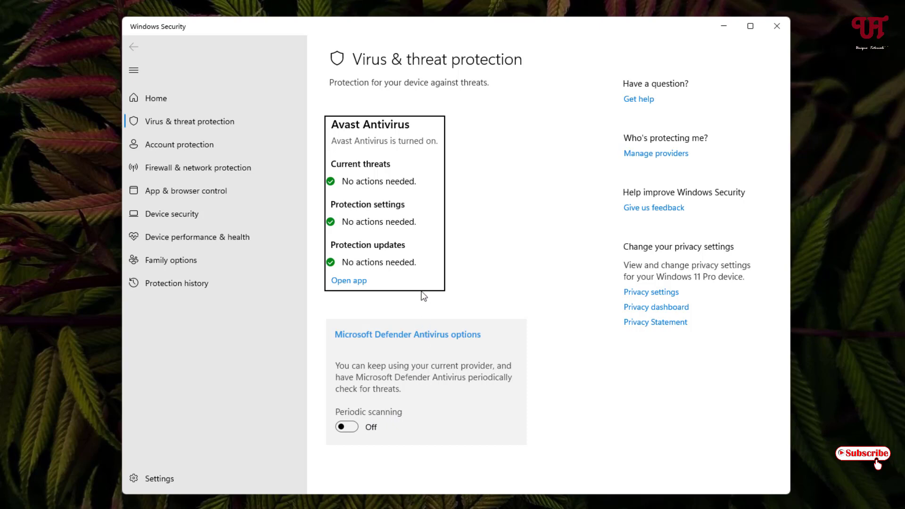
Expand the Microsoft Defender Antivirus options below the active Avast Antivirus entry.
{"action": "left_click", "coordinate": [406, 334]}
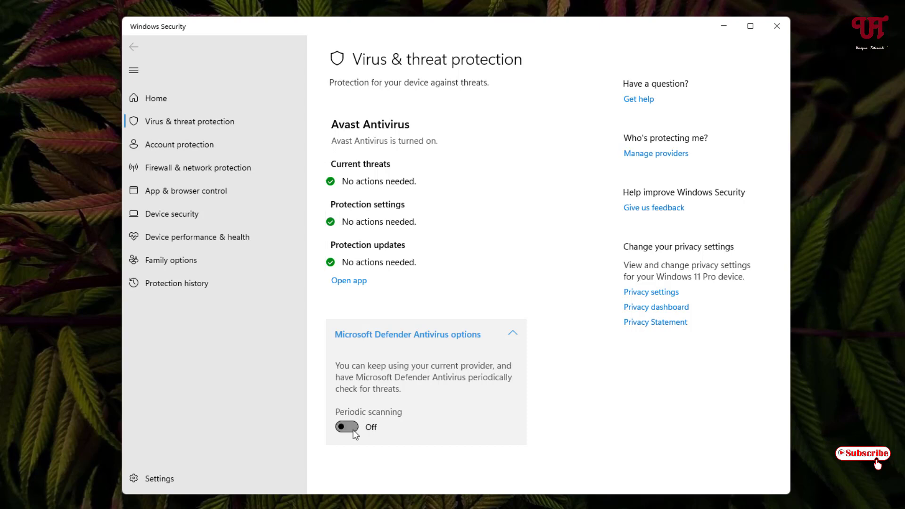
Turn Defender periodic scanning On, then close Windows Security and Settings.
{"action": "left_click", "coordinate": [347, 427]}
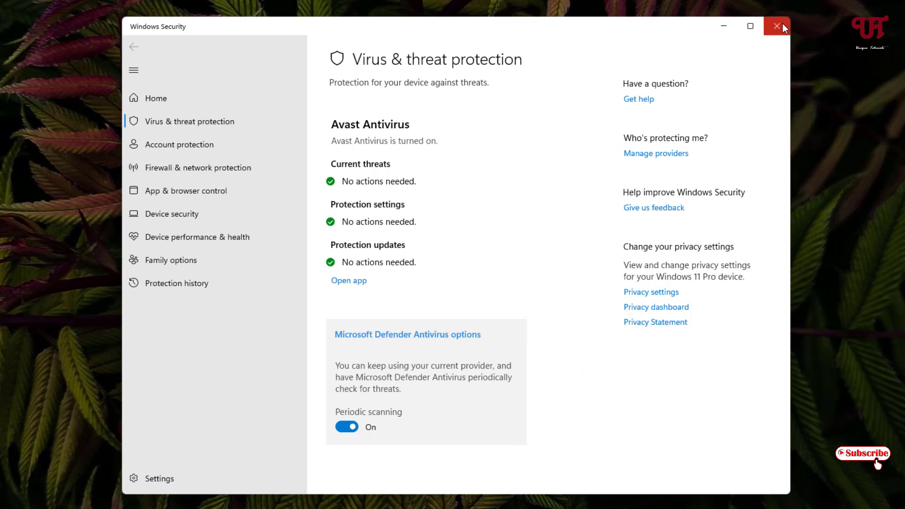
{"action": "mouse_move", "coordinate": [777, 26]}
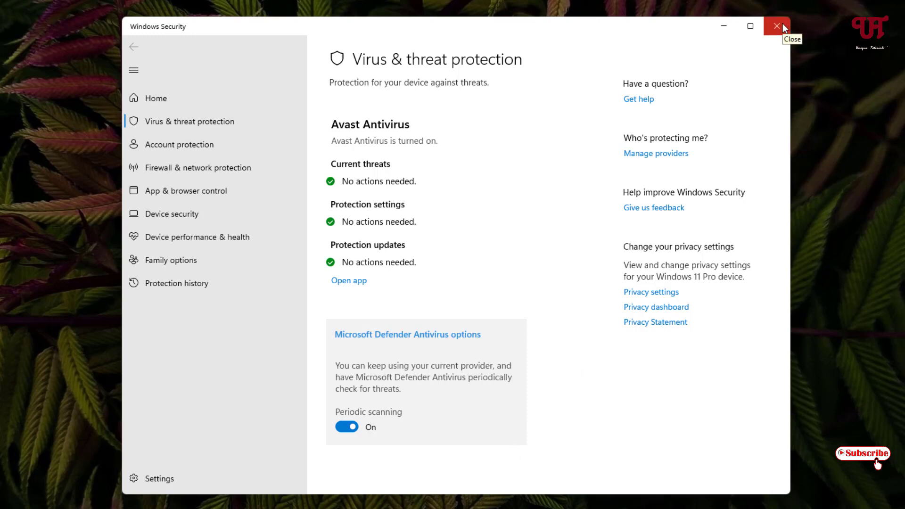
{"action": "left_click", "coordinate": [777, 26]}
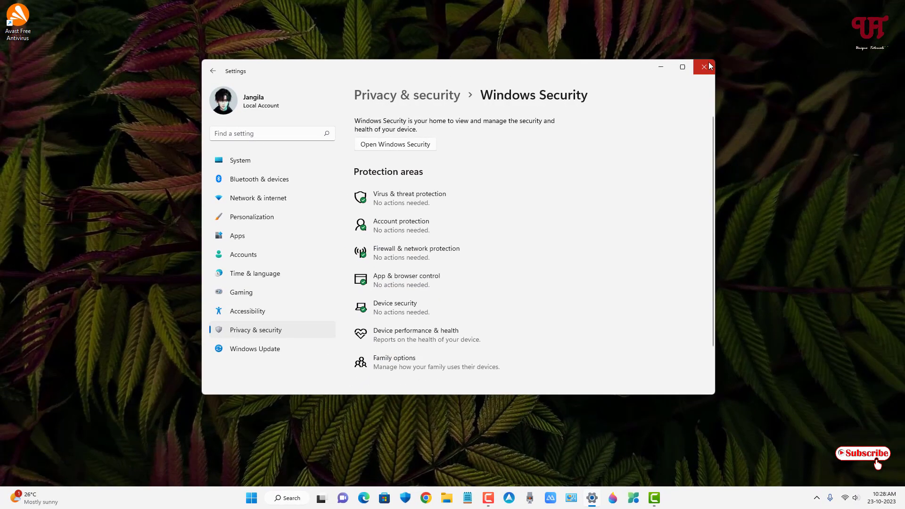
{"action": "left_click", "coordinate": [705, 67]}
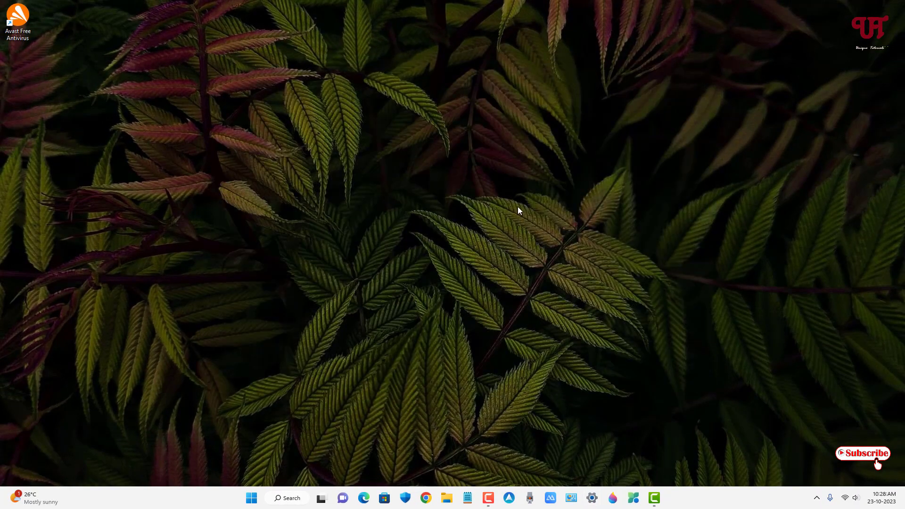